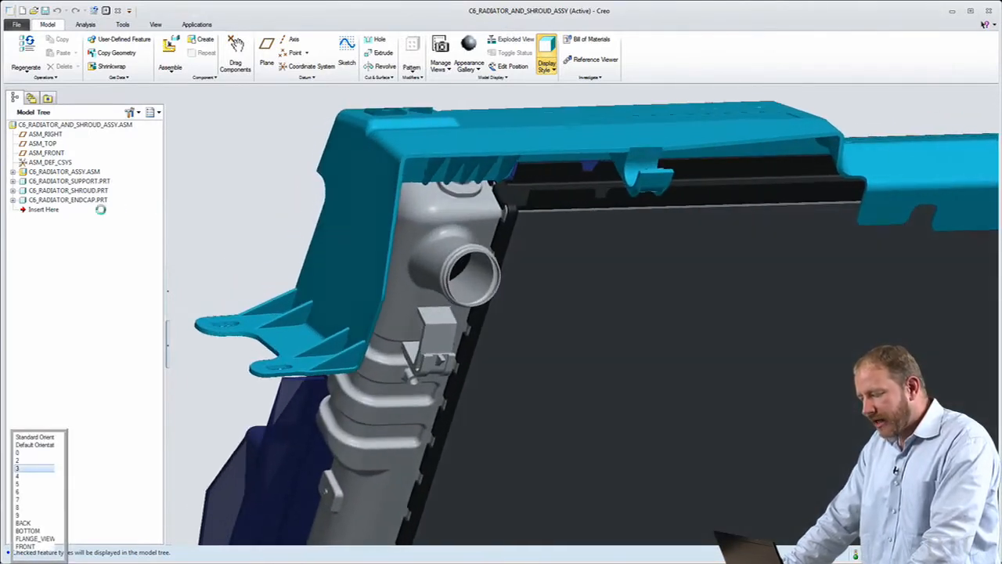
Step: Expand C5_RADIATOR_ENDCAP.PRT to show its features, then close the assembly window
left_click(12, 201)
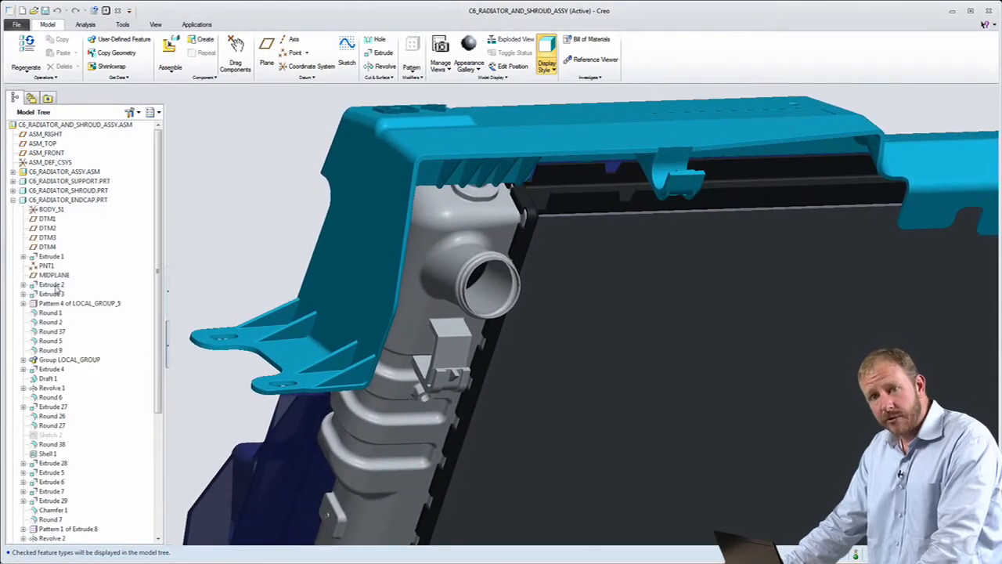
left_click(51, 351)
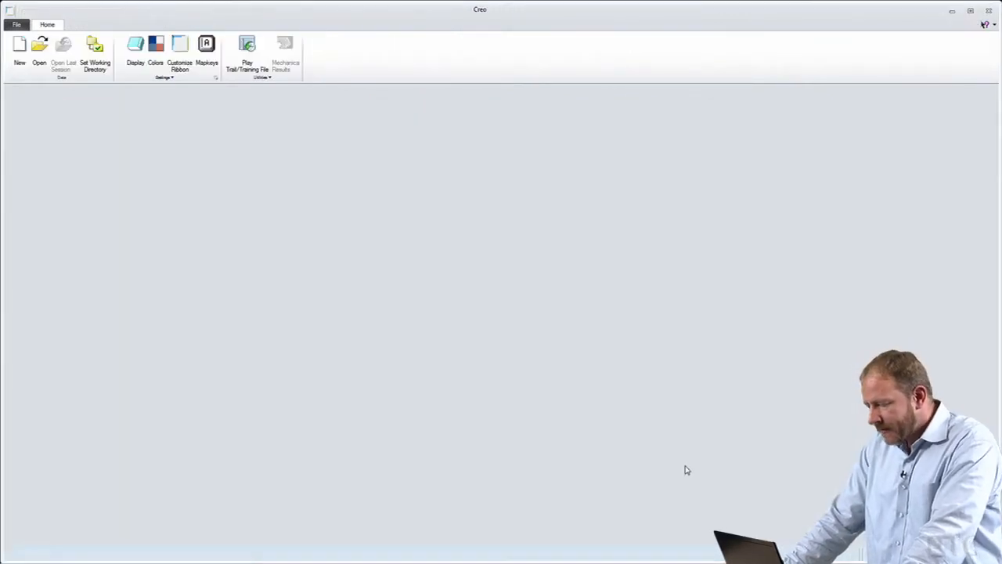
Step: Open c5_radiator_endcap.prt on its own from the File Open dialog
left_click(38, 50)
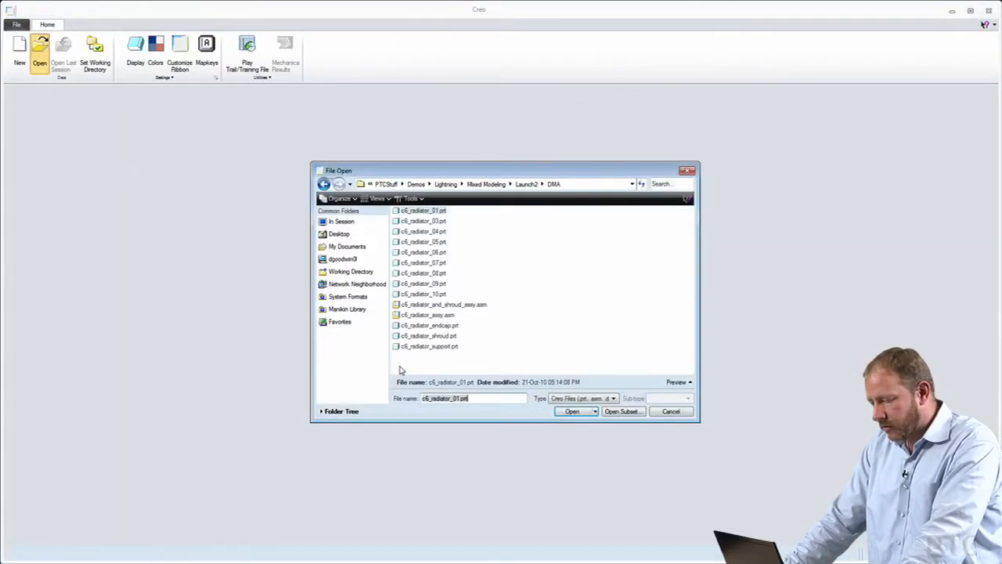
left_click(429, 324)
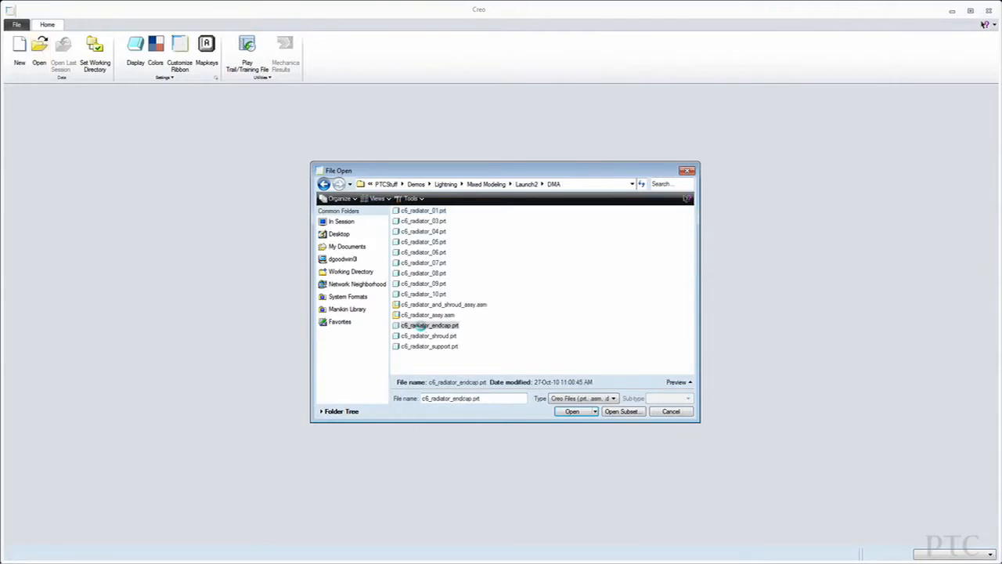
left_click(571, 411)
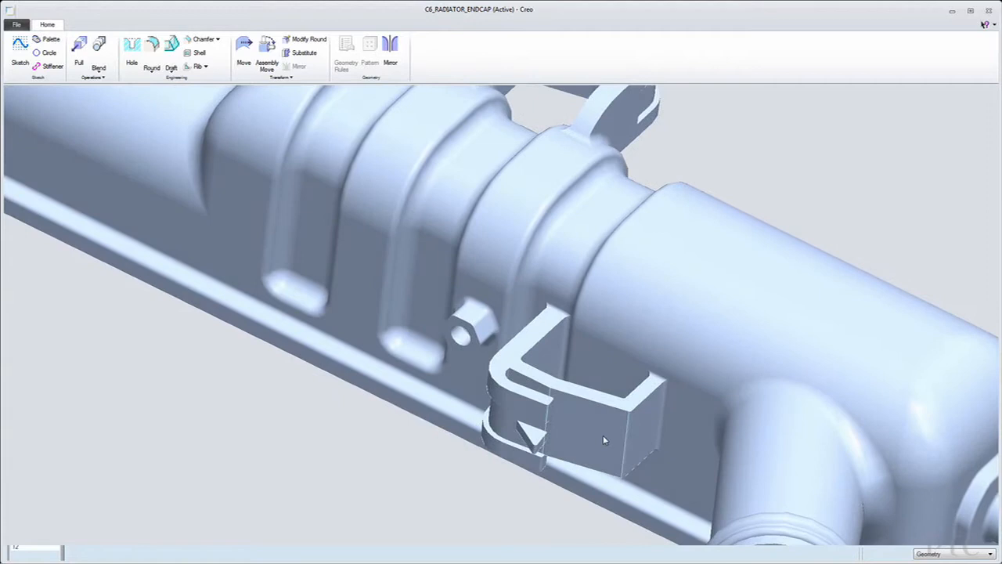
Step: Select the small clip geometry on the side of the endcap for direct editing
left_click(587, 438)
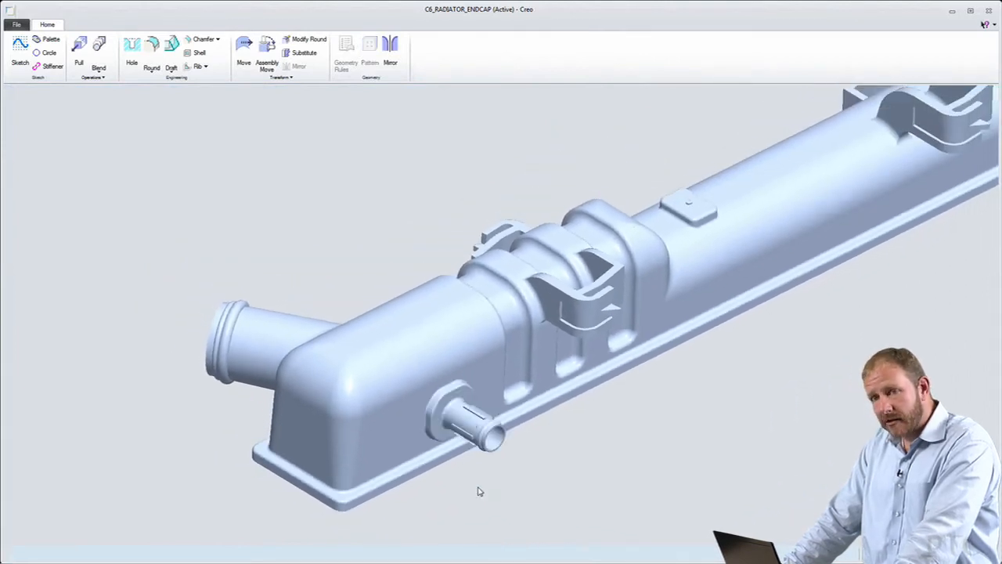
mouse_move(480, 473)
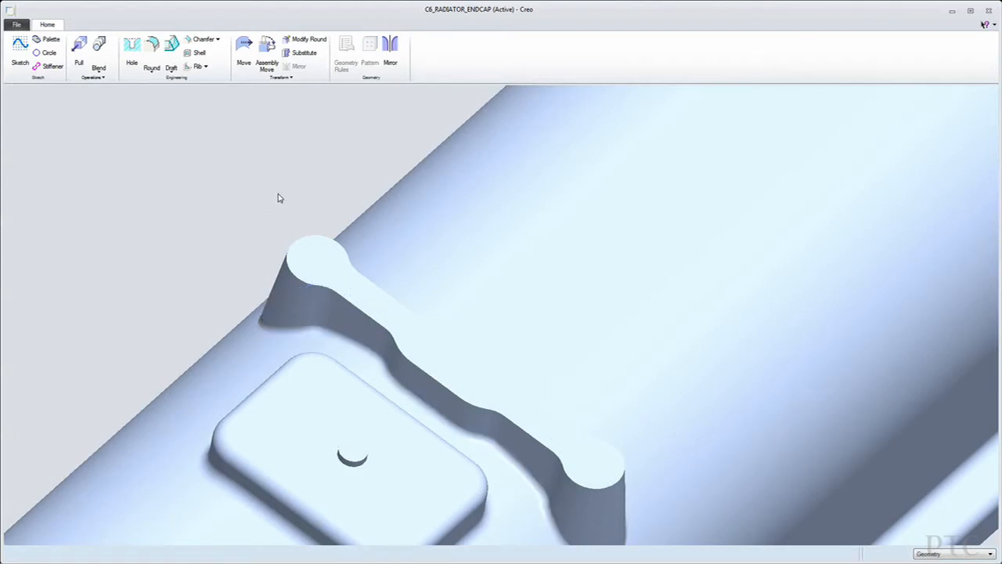
Step: Copy the dog-bone rib beside the original and set its offset distance
left_click(313, 263)
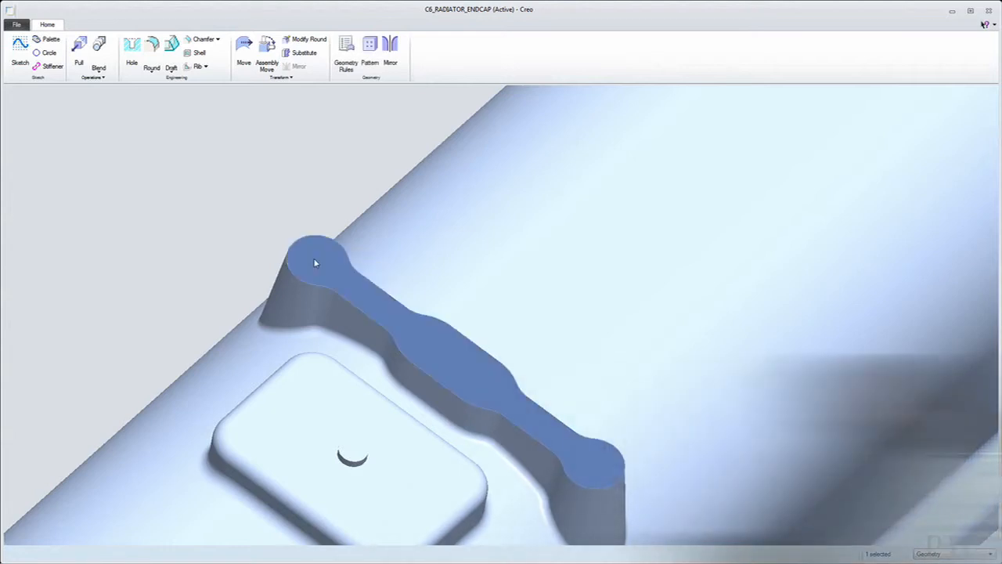
right_click(313, 263)
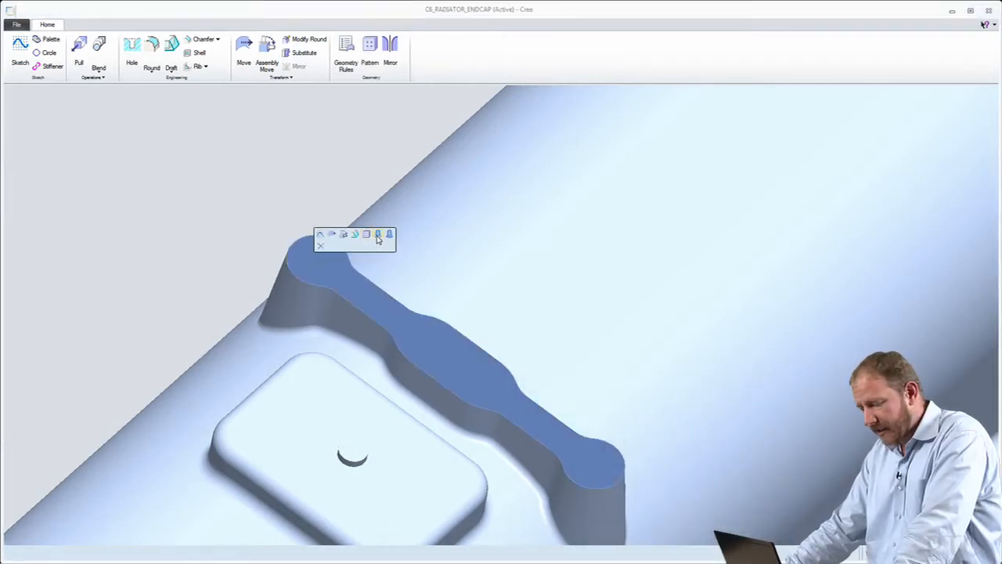
left_click(367, 235)
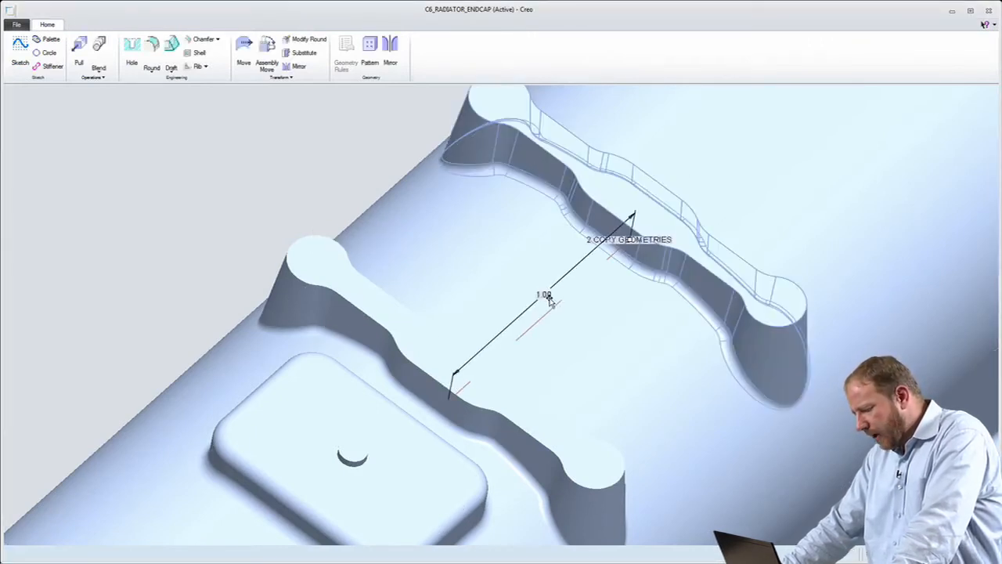
double_click(545, 294)
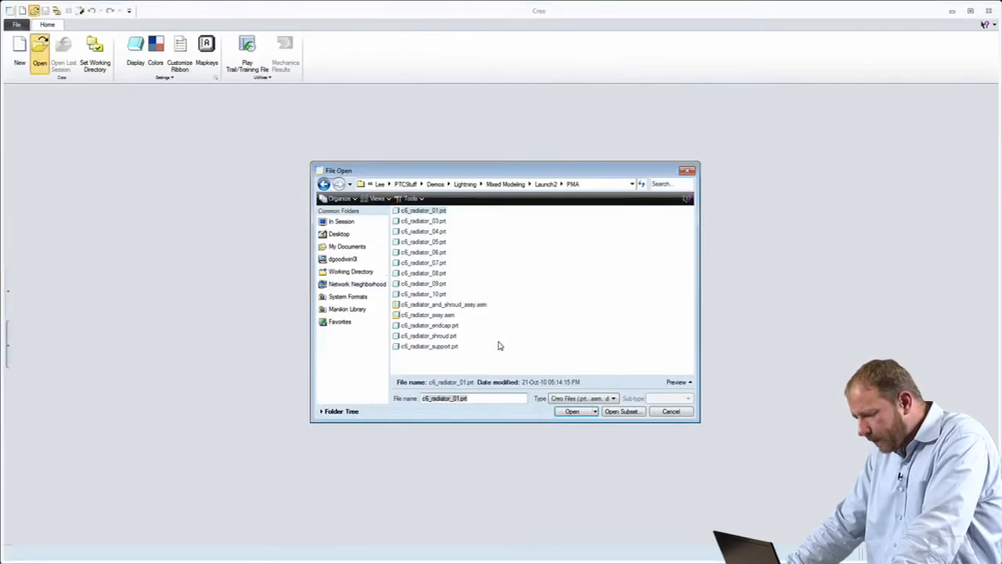
Step: Reopen the endcap, set Flex Move 1 to Reject in View Changes and close the review
left_click(571, 410)
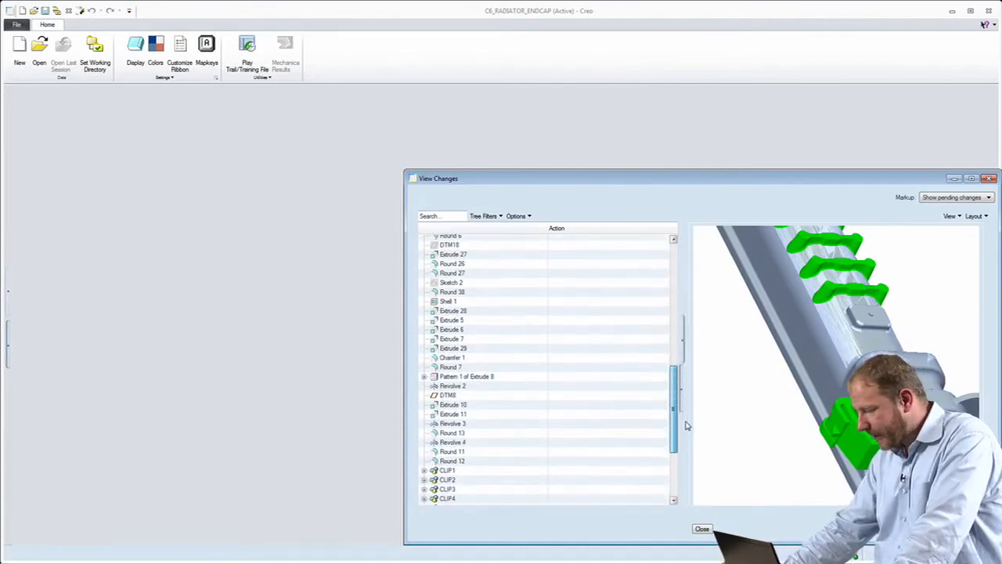
scroll("down", 3)
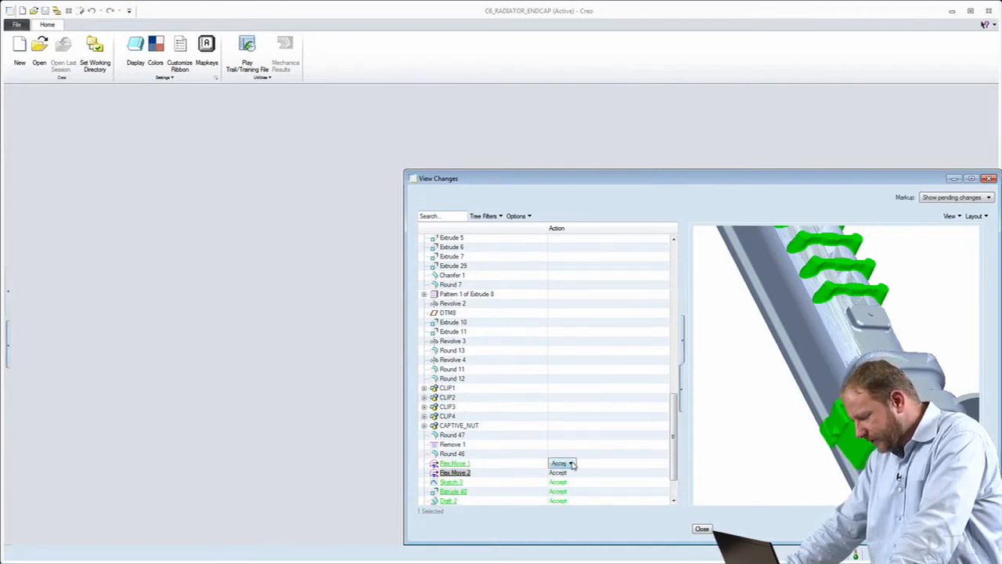
left_click(563, 464)
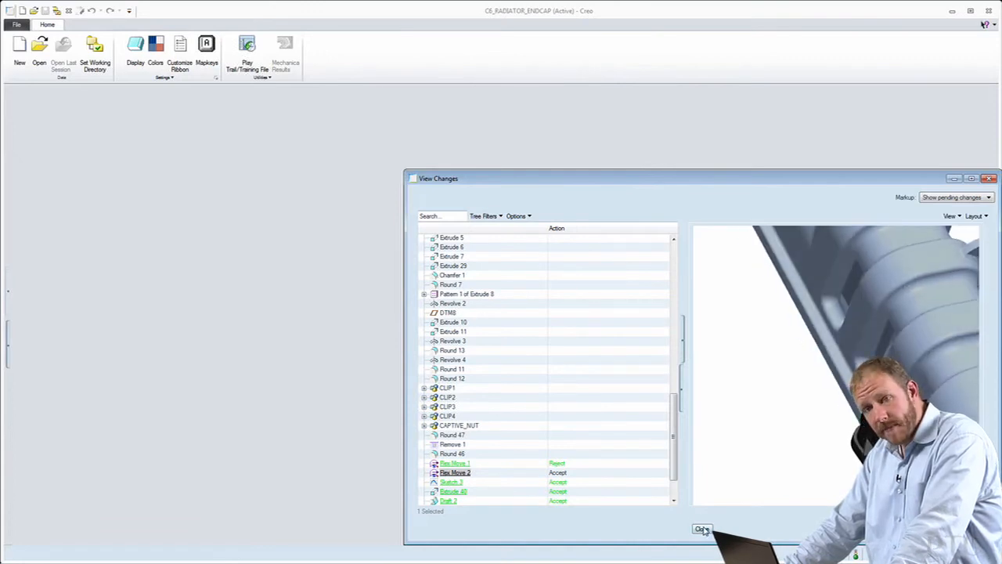
left_click(702, 529)
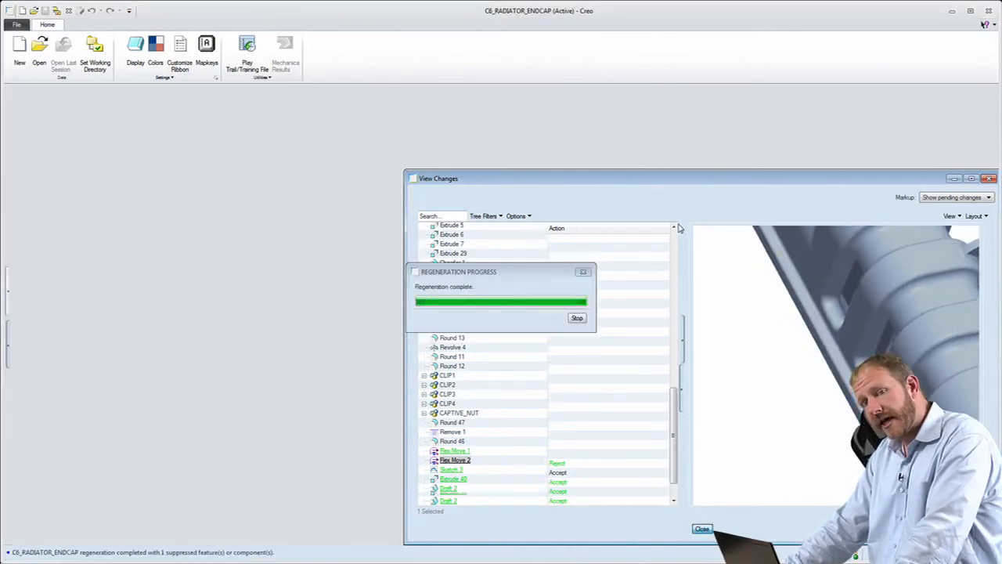
Step: Dismiss the Regeneration Progress notice after the endcap regenerates
left_click(701, 529)
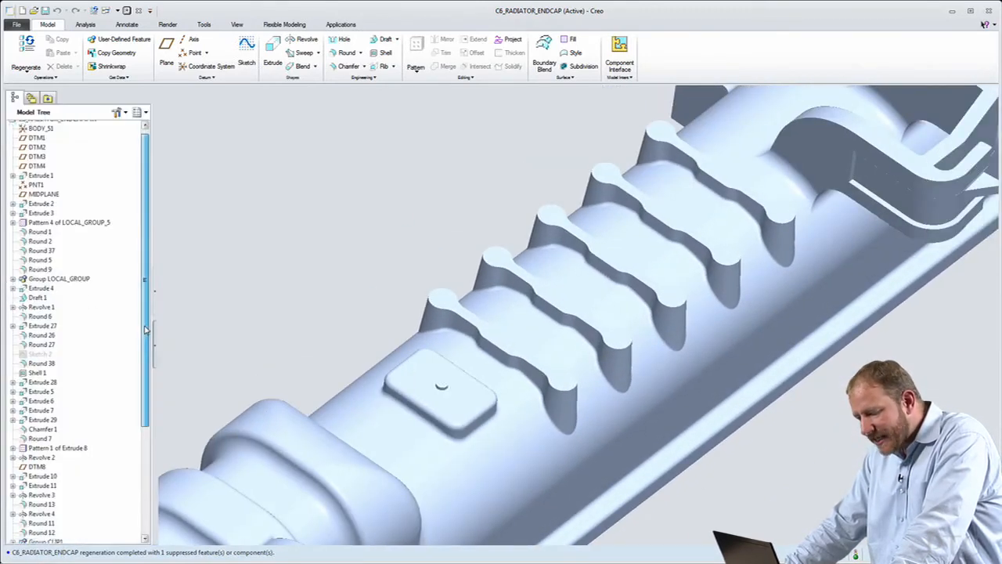
Step: Scroll the Model Tree down to the carried-over Flex Move and copy-geometry features
scroll("down", 3)
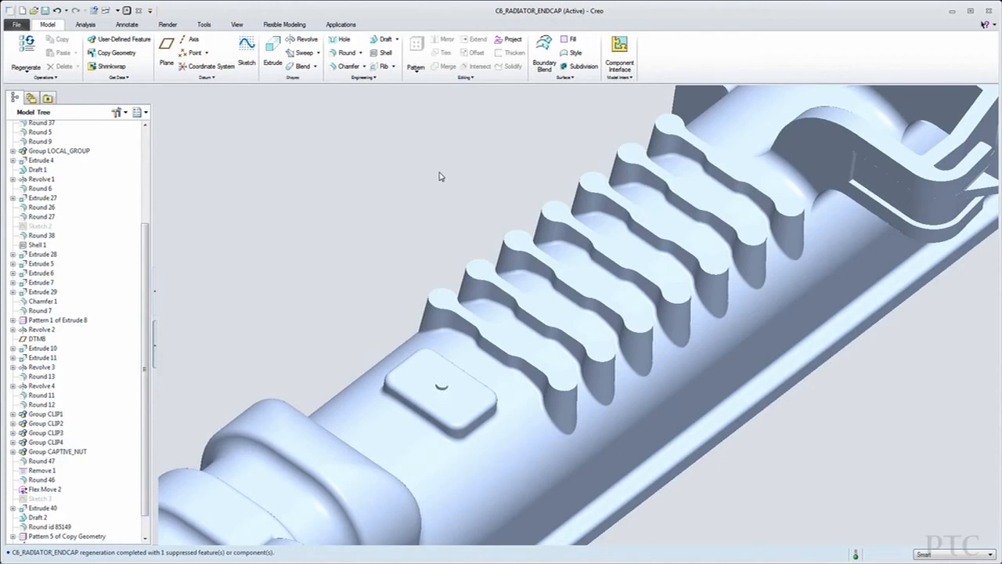
mouse_move(60, 472)
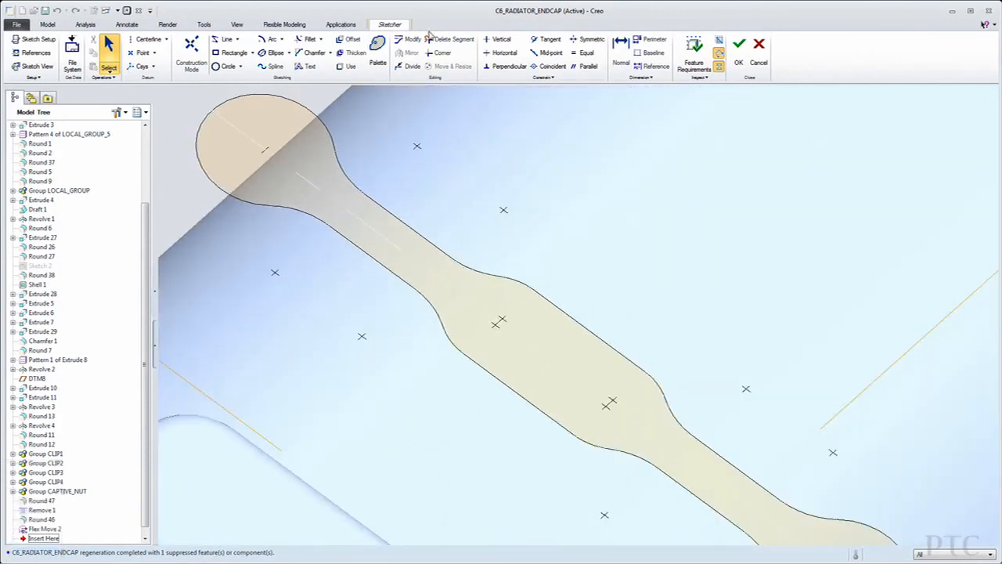
Step: Delete the middle outline segments, sketch replacement geometry and accept the sketch
left_click(451, 40)
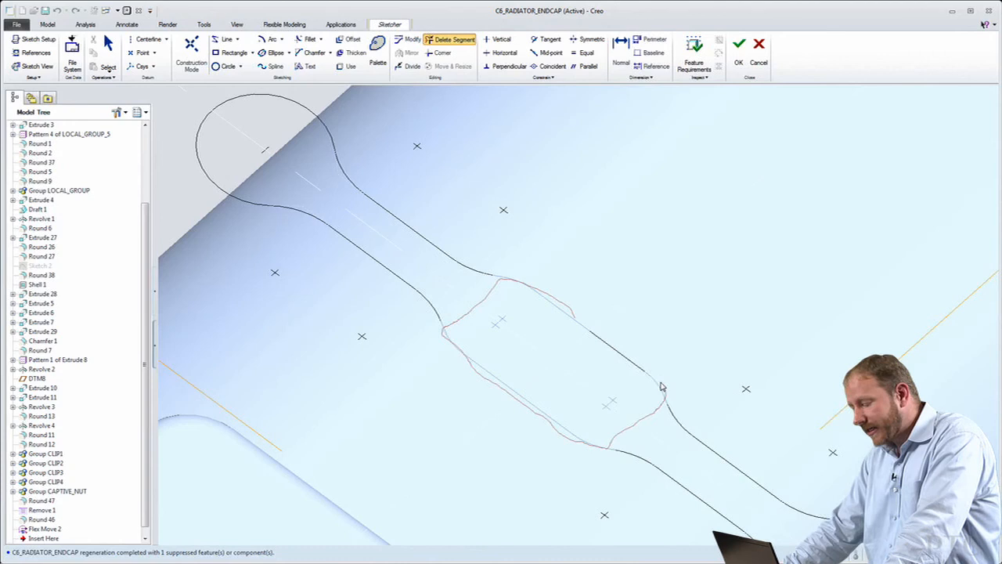
left_click(234, 54)
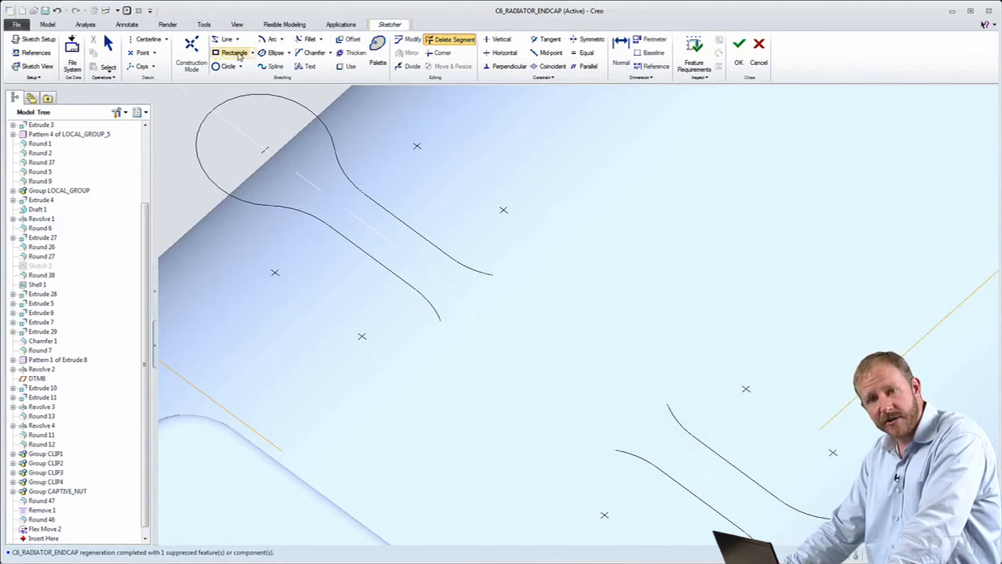
left_click(281, 40)
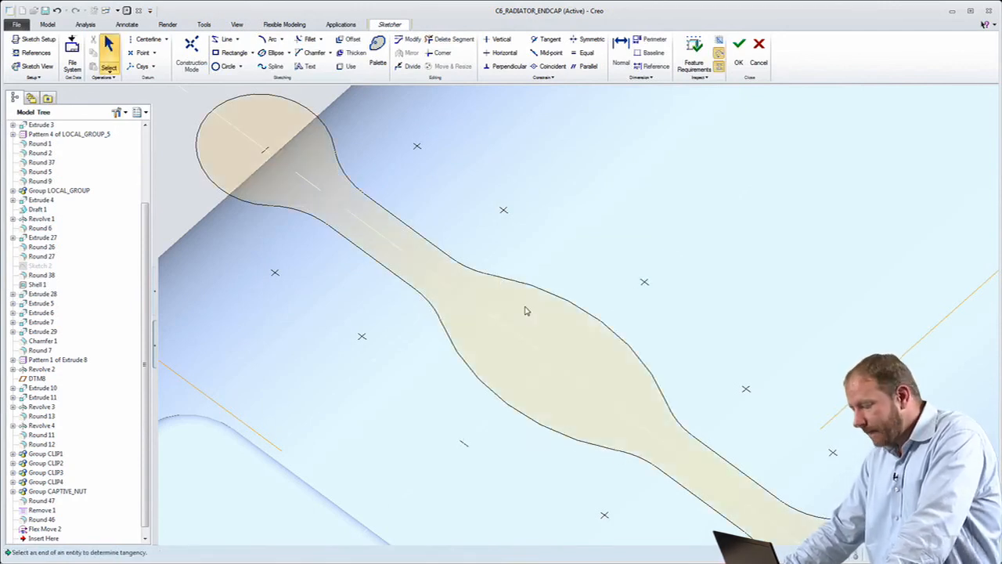
left_click(737, 44)
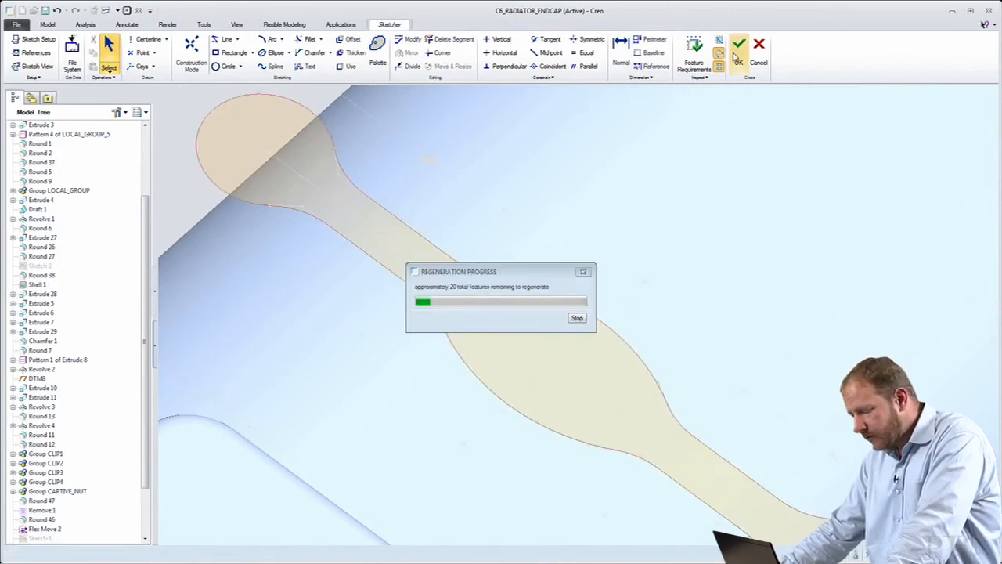
Step: Confirm the redefined rib, then select the rectangular slot on the pipe end
left_click(739, 44)
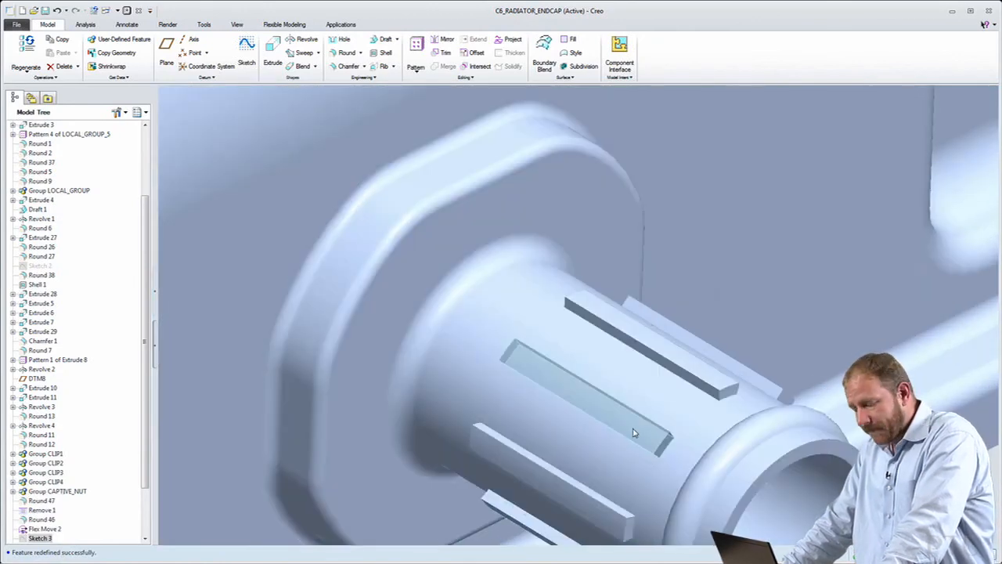
left_click(614, 384)
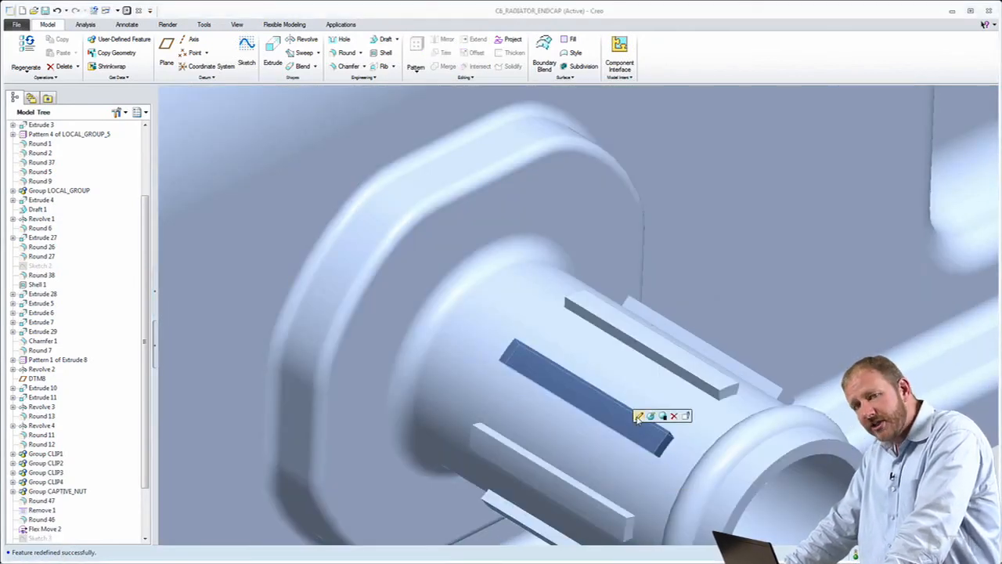